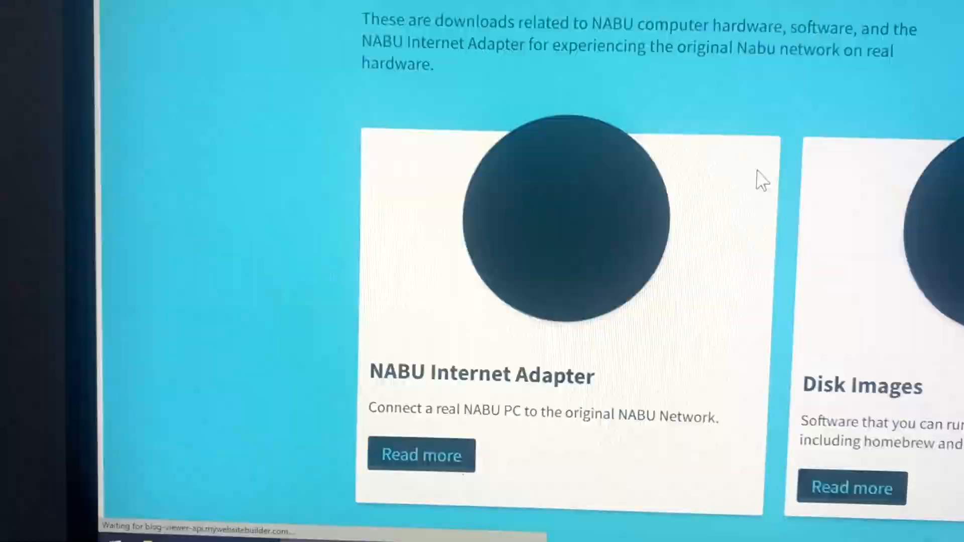
# - Read more on the NABU Internet Adapter card, reaching the 5-pin DIN pinout and Linux install instructions
pyautogui.scroll(-3)
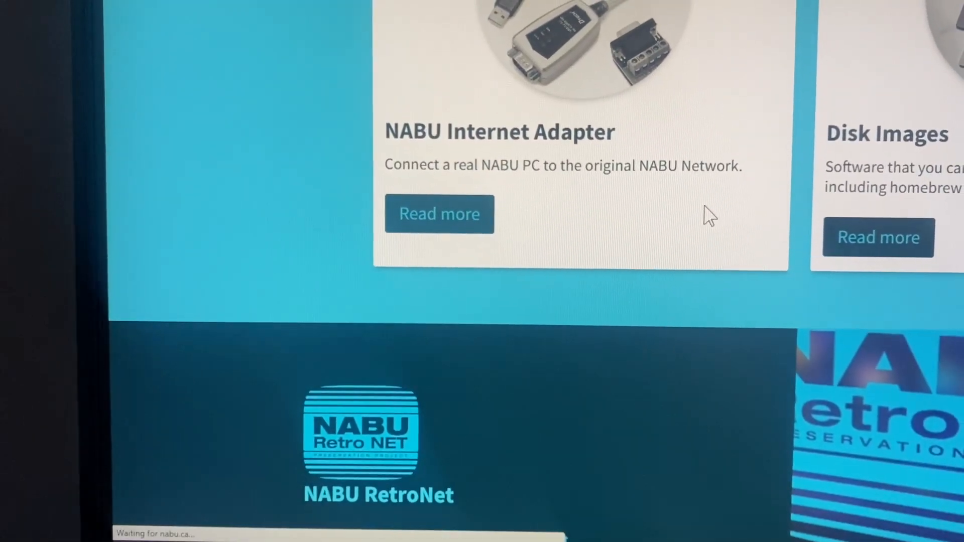
pyautogui.click(439, 214)
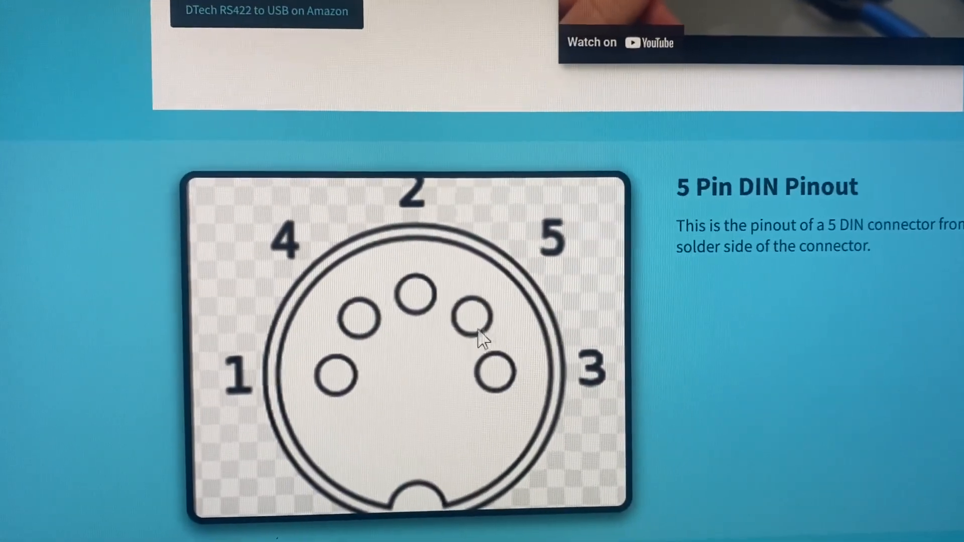
pyautogui.scroll(-3)
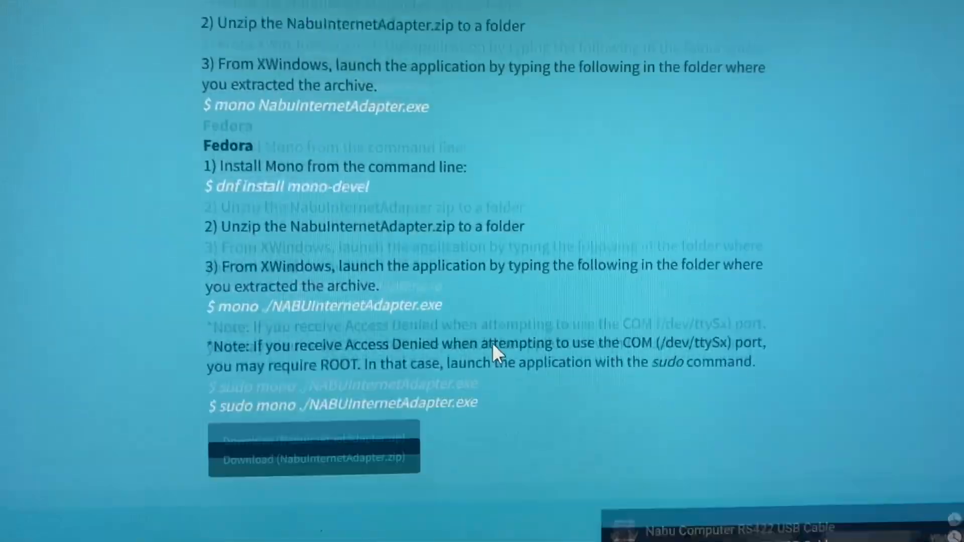